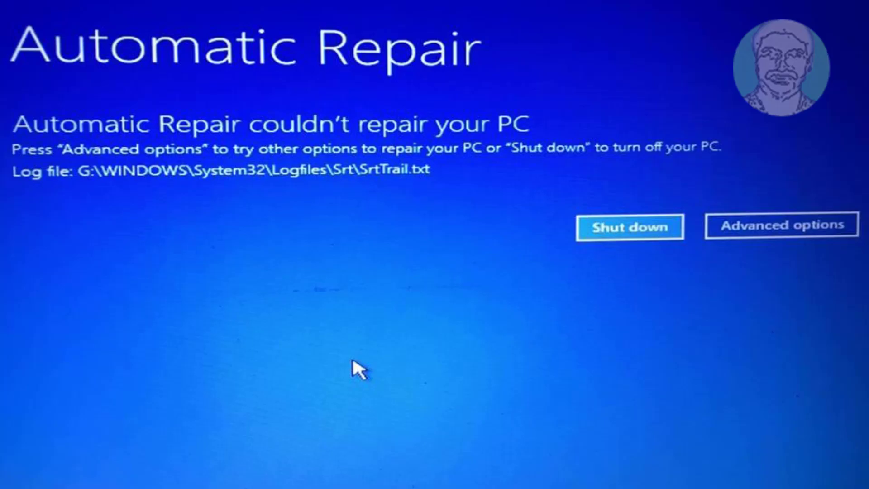
Leave the failed repair screen via Advanced options into a recovery Command Prompt at X:\windows\system32
click(782, 225)
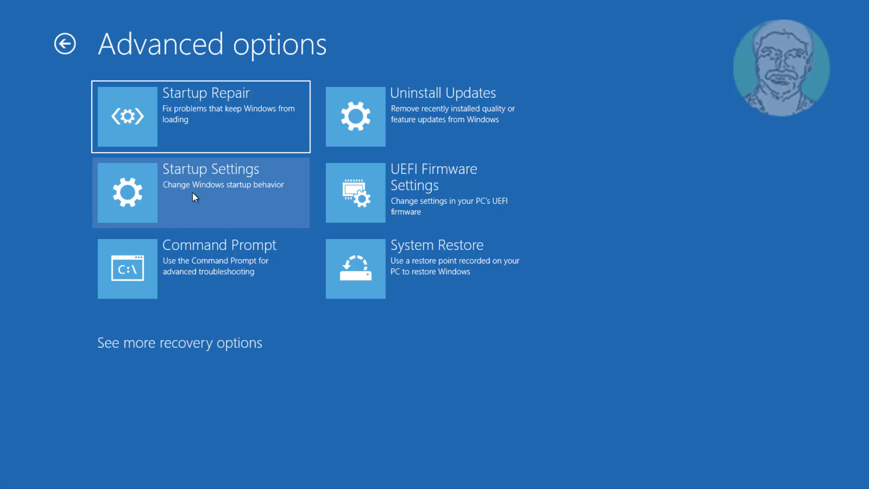
click(200, 192)
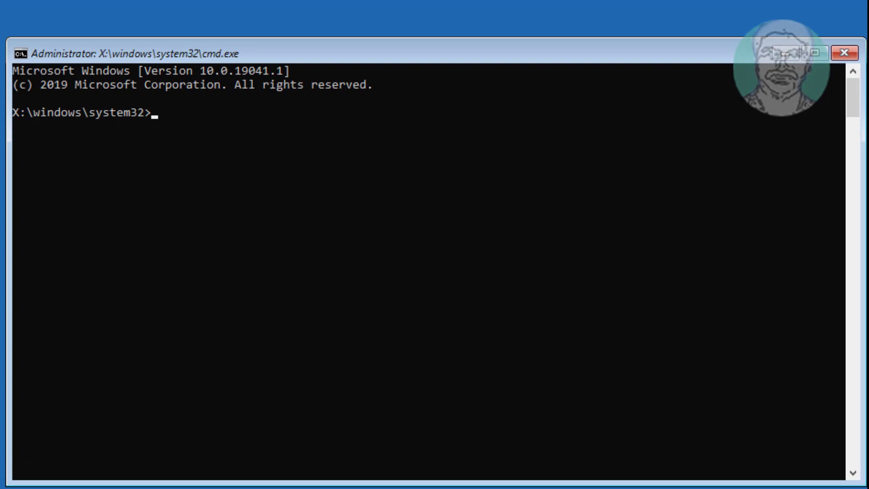
Run chkdsk /f and let it finish, reporting no file system problems and 0 KB bad sectors
text(chkd)
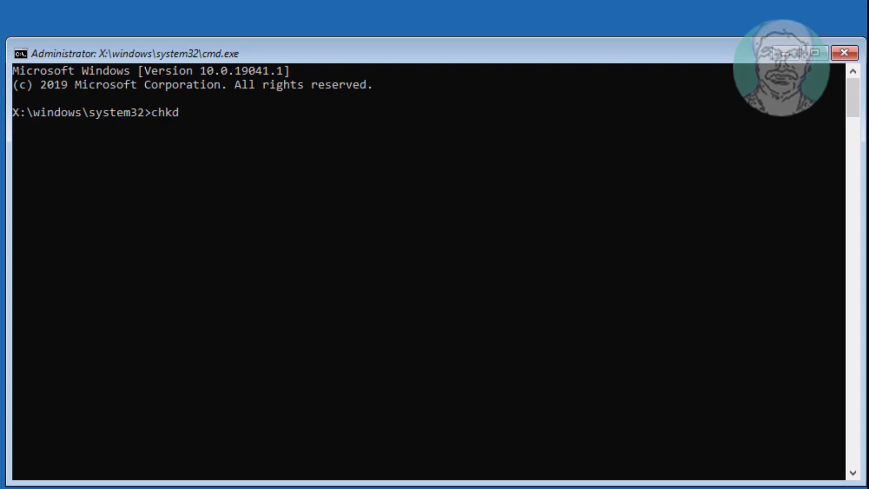
text(sk)
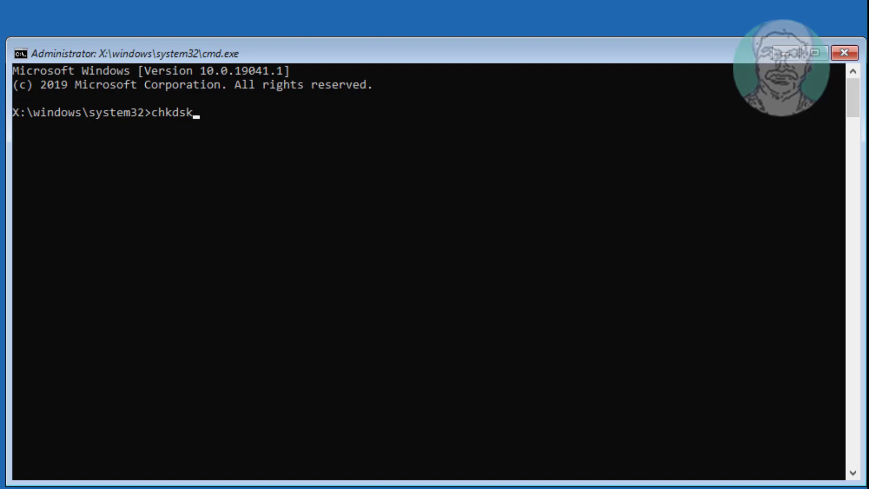
text(/f)
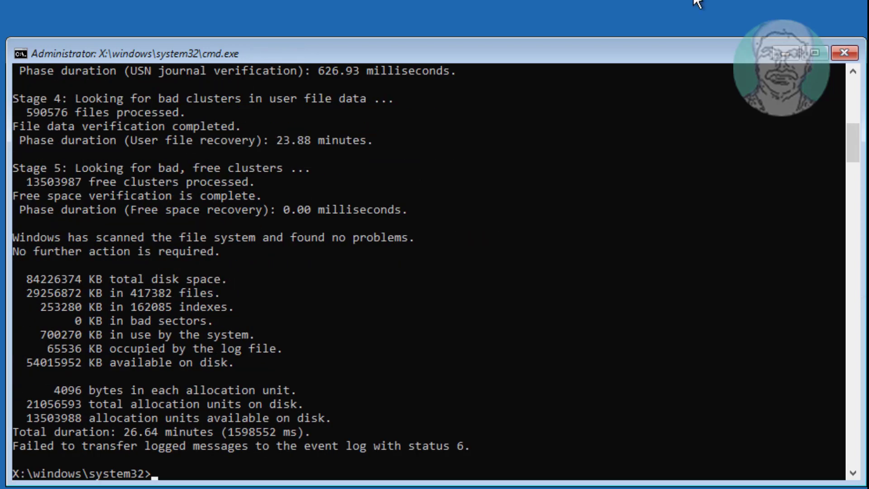
Switch to drive c: and make c:\windows\system32\config the working folder
text(c)
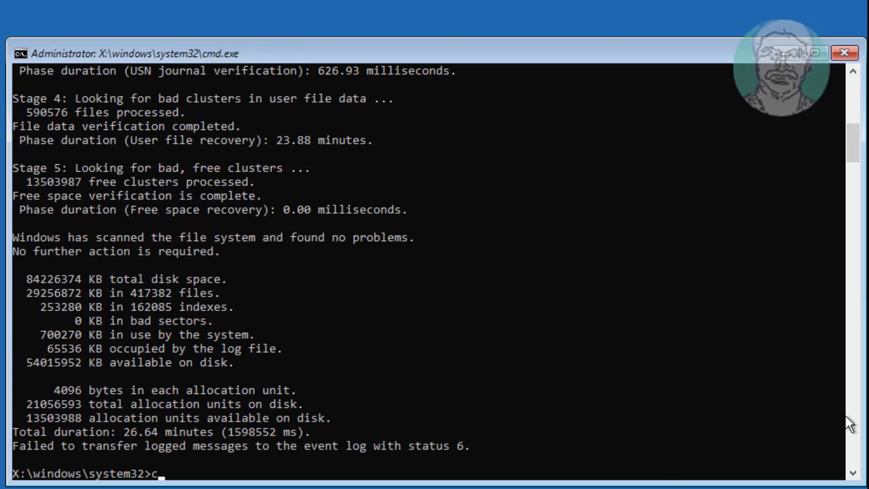
text(:)
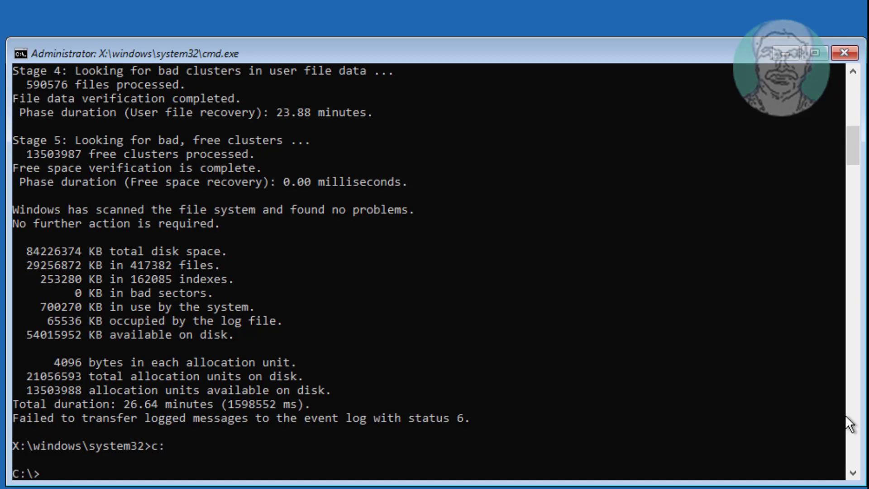
text(cd)
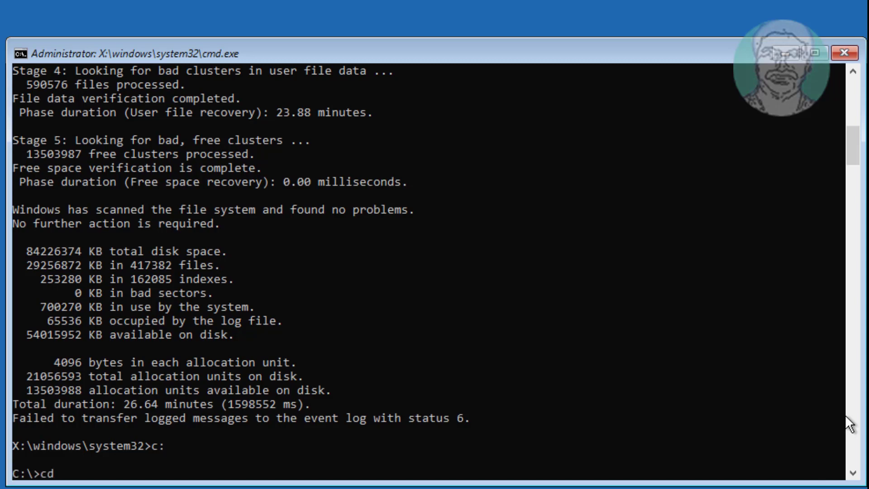
text(c:\)
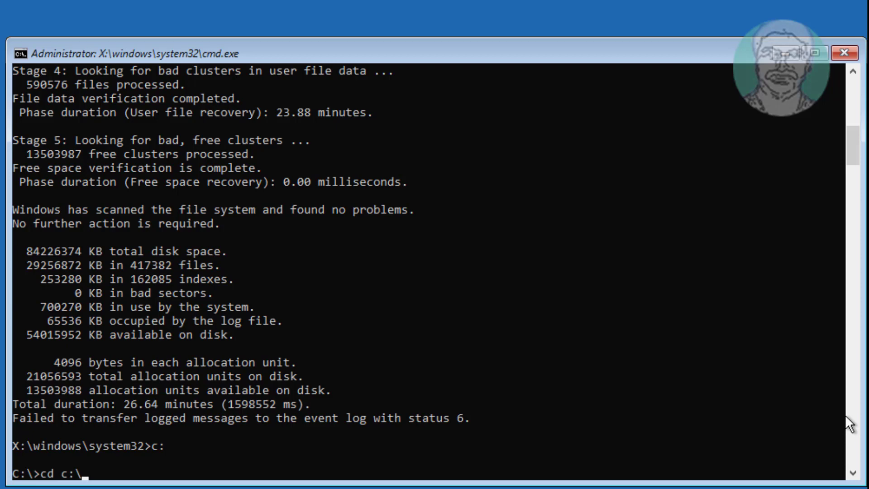
text(w)
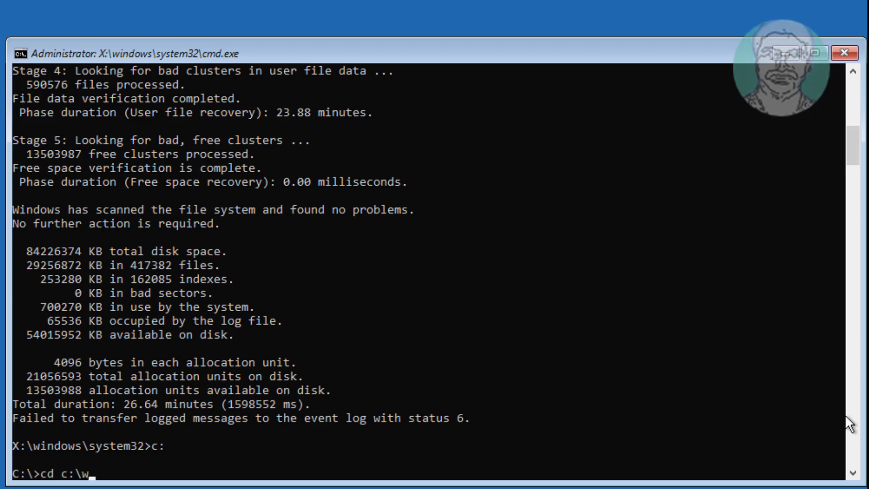
text(indows)
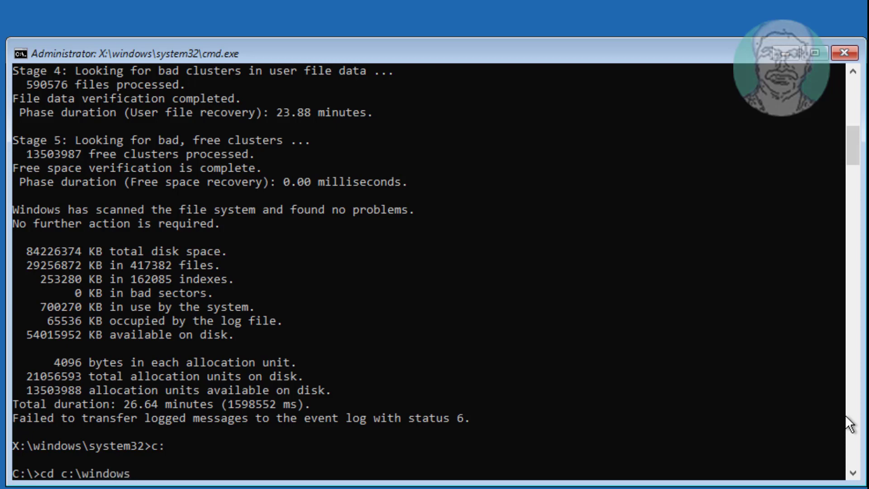
text(system32\config)
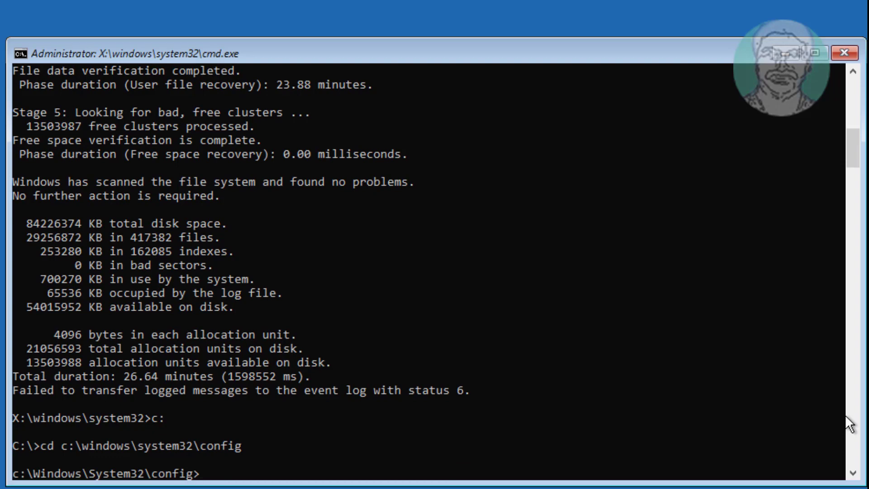
Create backup and backup1 folders and copy the 11 registry hive files into each
text(md)
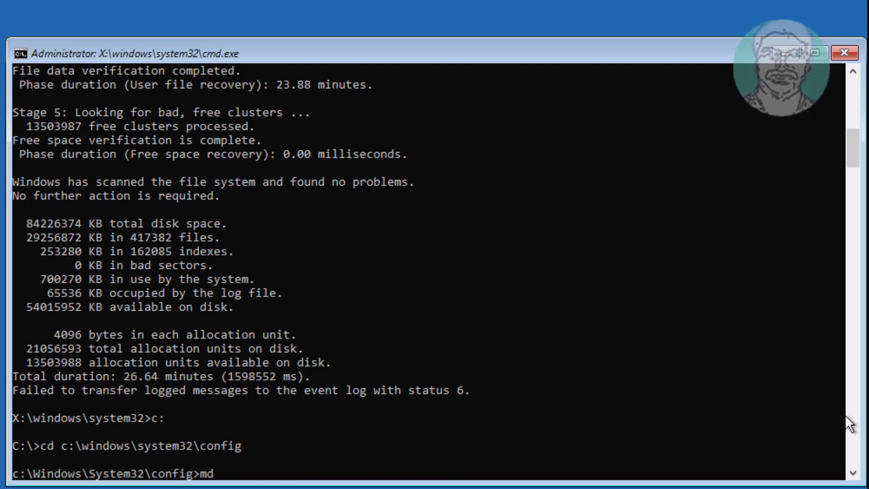
text(backup)
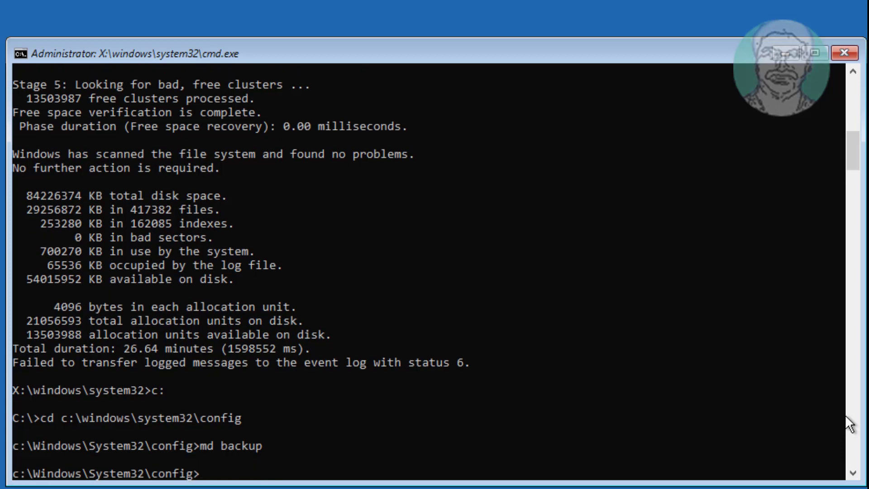
text(copy *.)
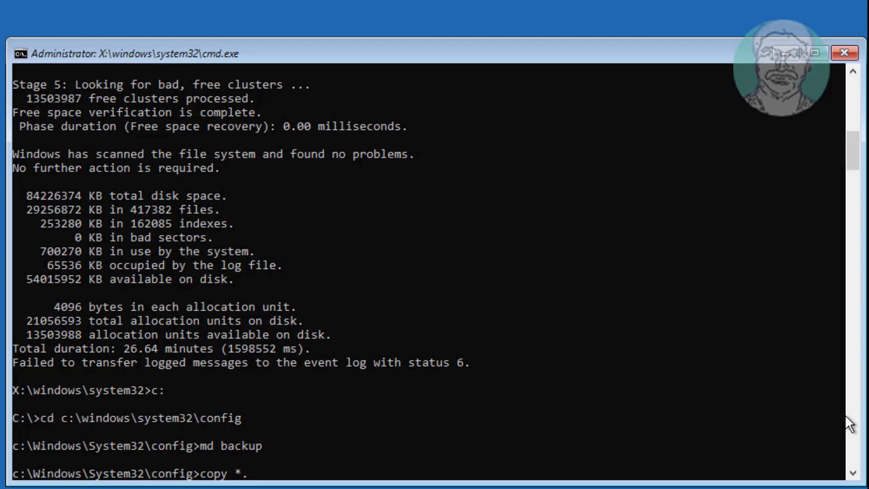
text(.* bac)
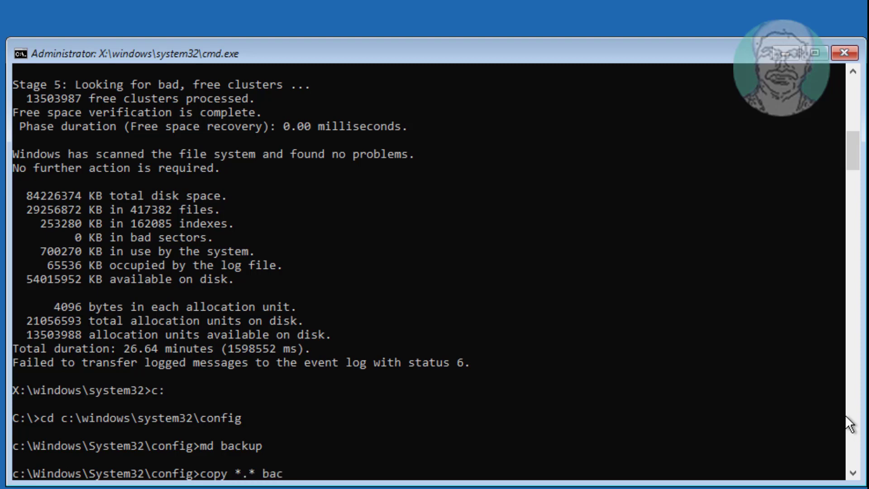
key(Enter)
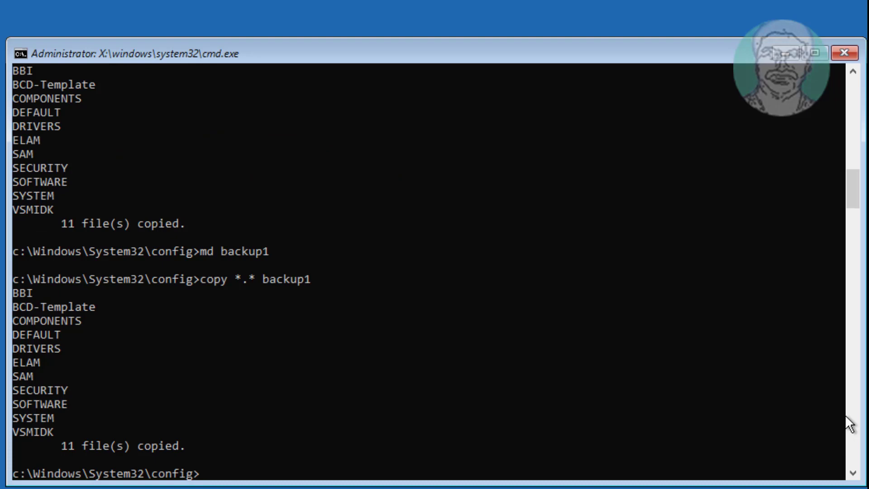
Enter RegBack, list it as empty, and attempt copying its contents up to config (0 files copied)
text(cd)
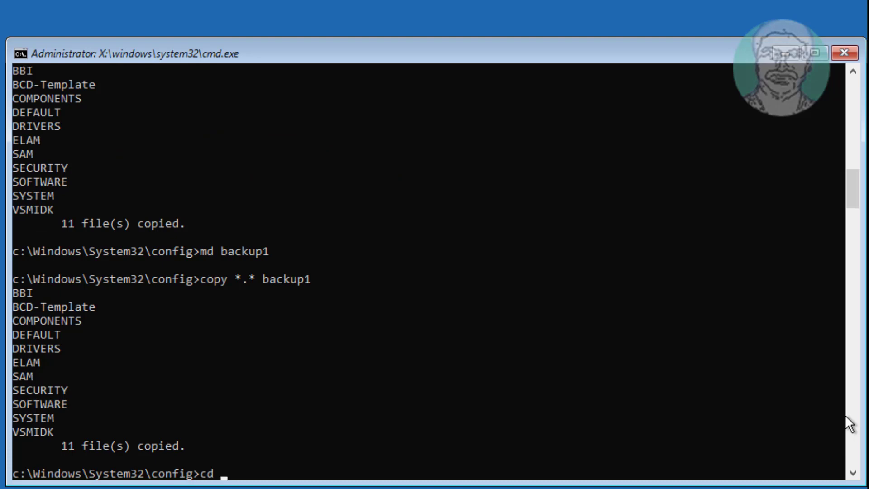
text(regback)
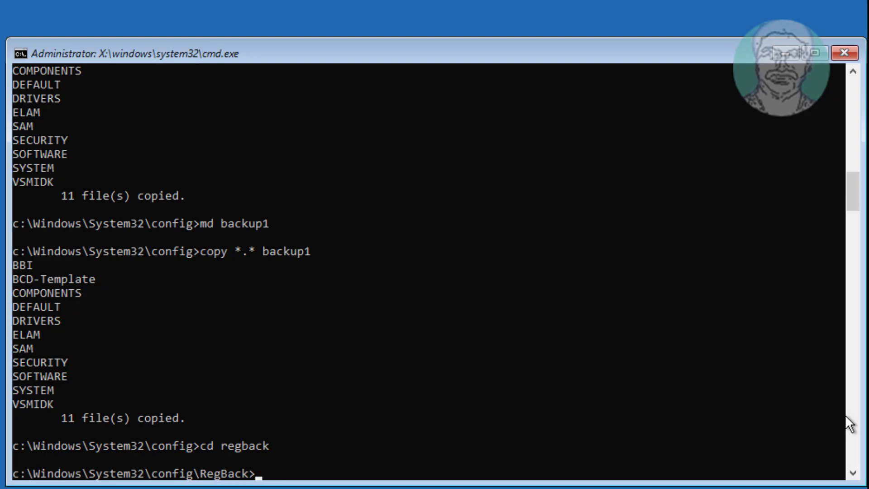
text(dir)
text(copy *.* ..)
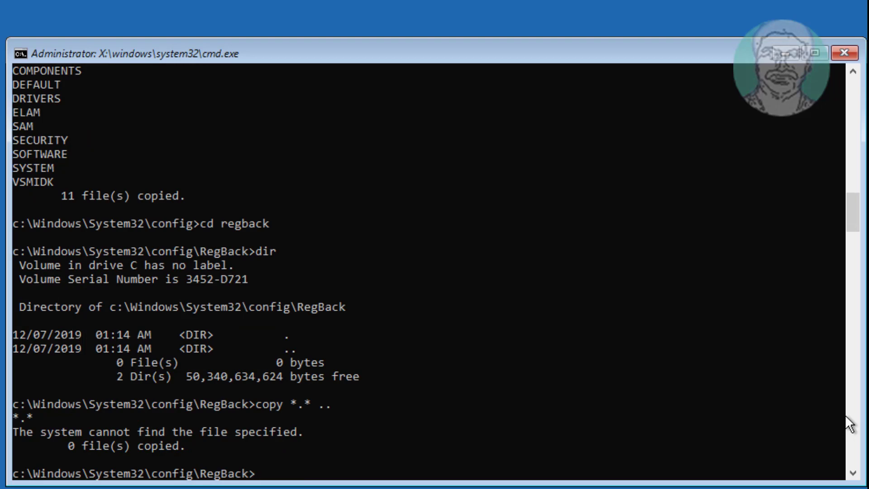
Run bootrec /fixmbr successfully, then bootrec /fixboot, which is denied
text(bootre)
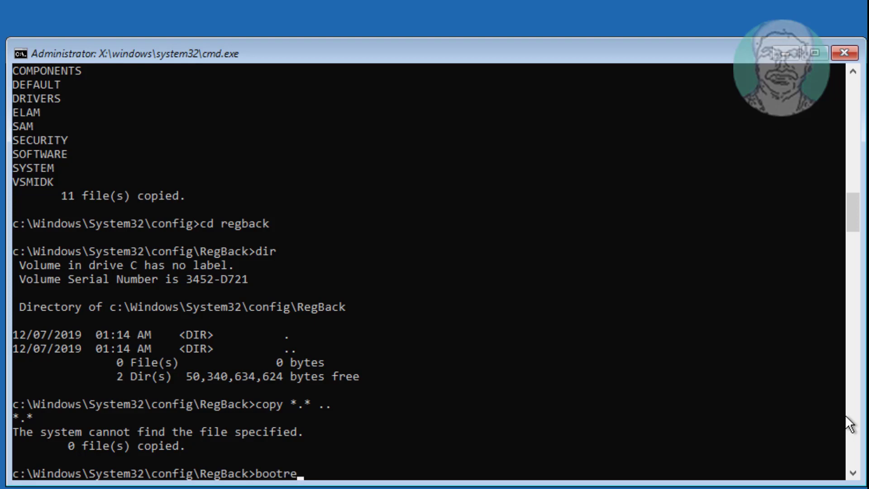
text(c /)
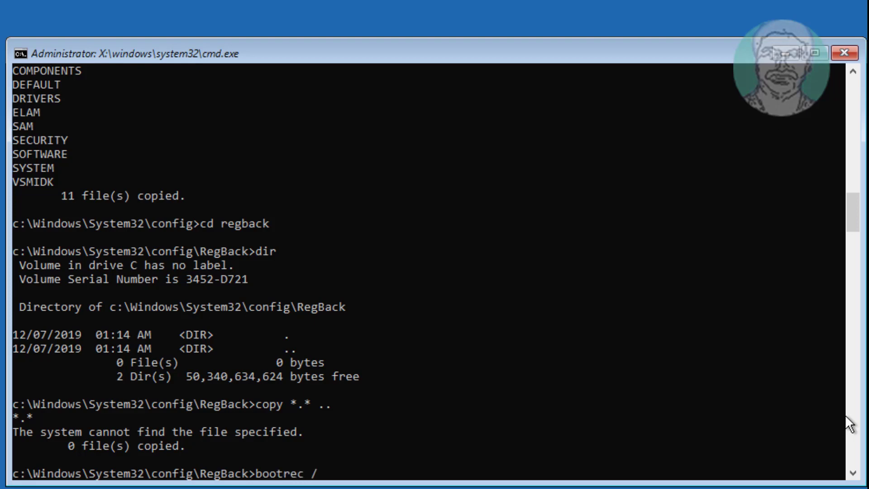
text(fixmbr)
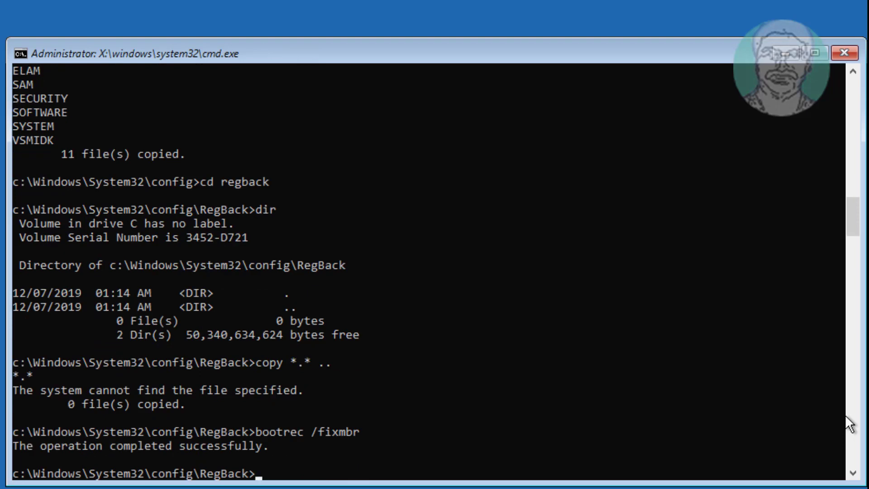
text(bootr)
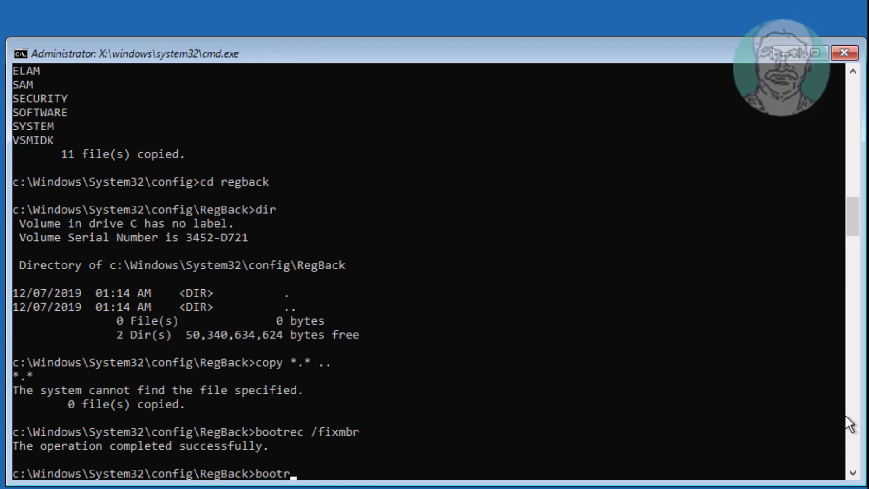
text(ec /fixboot)
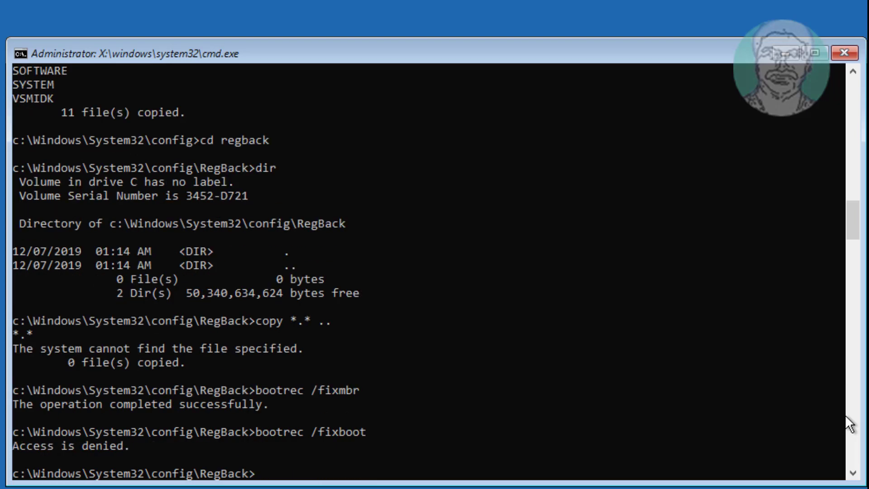
mouse_move(103, 431)
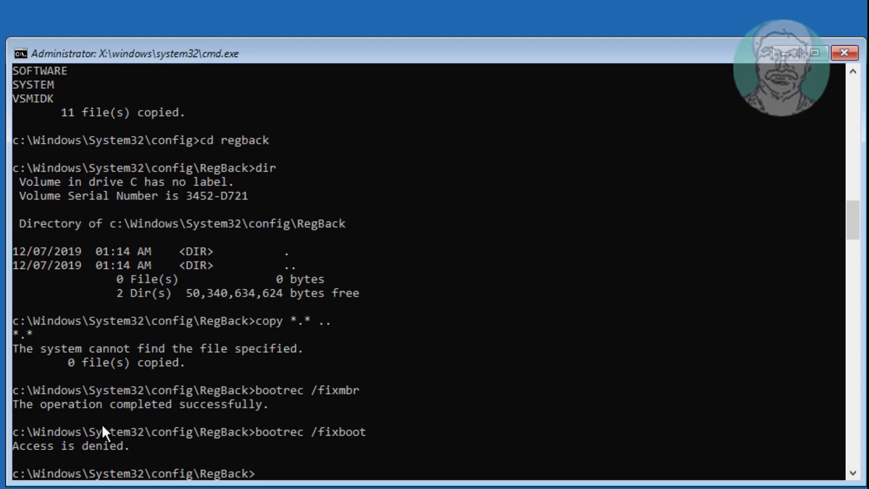
mouse_move(678, 378)
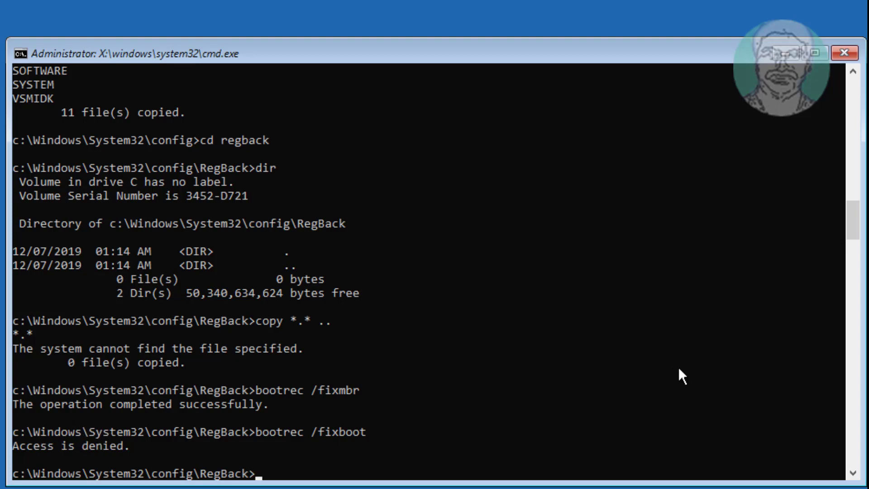
Rewrite the system volume bootcode with bootsect /nt60 sys, then rerun bootrec /fixboot successfully
text(b)
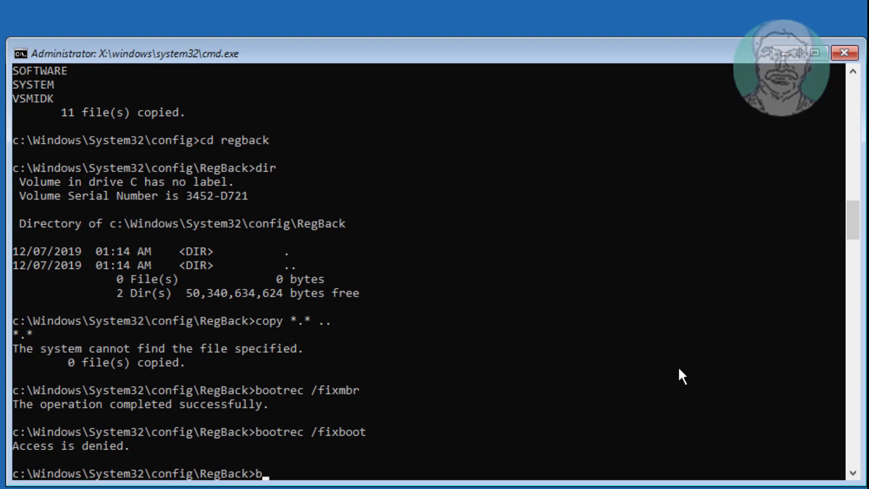
text(ootsect)
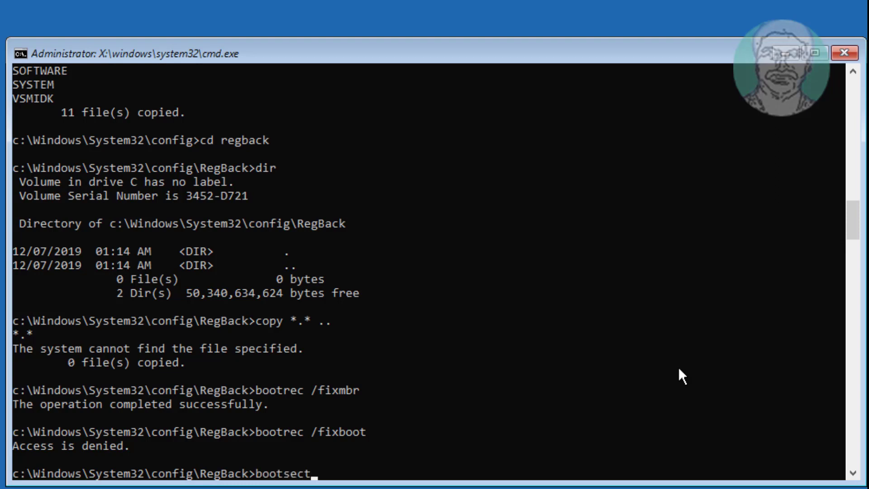
text(/n)
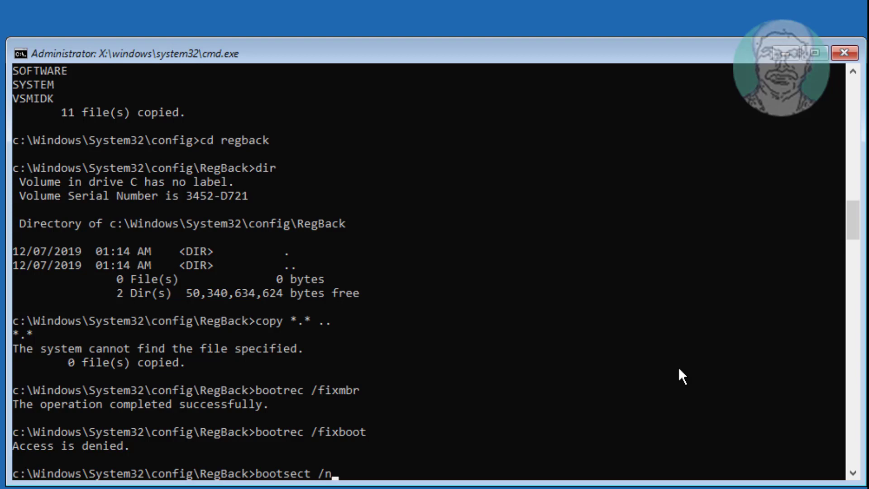
text(t60 sys)
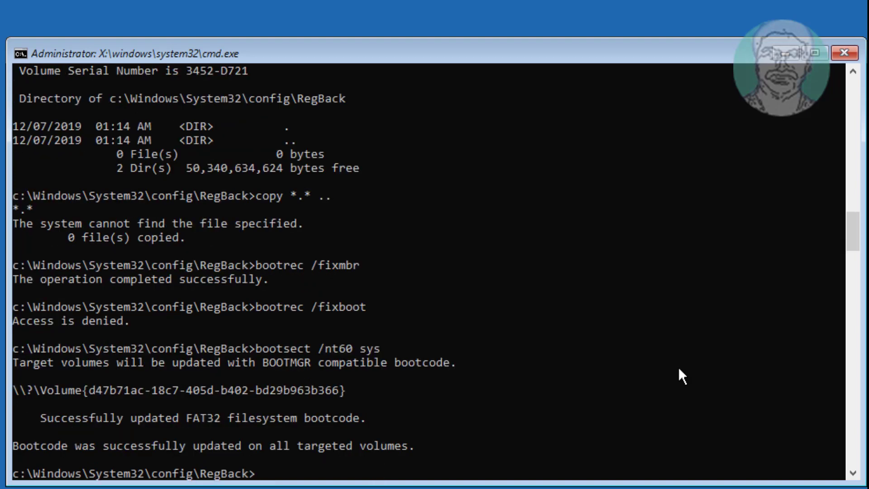
text(boot)
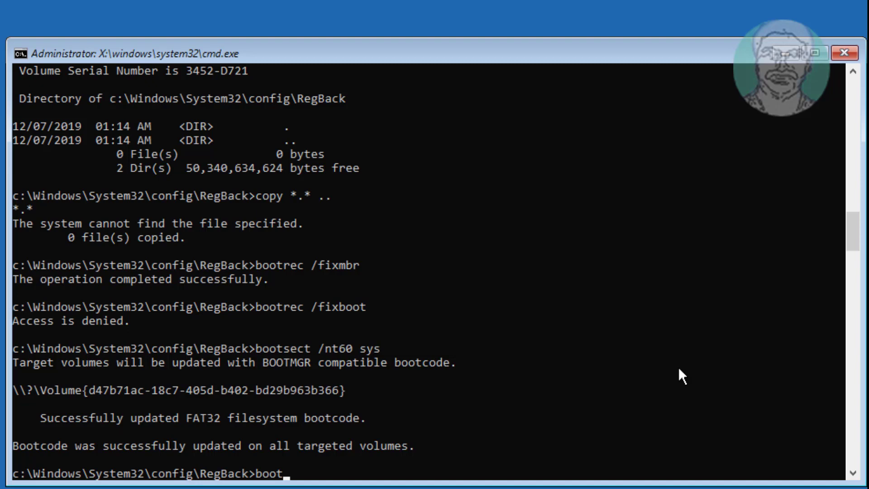
text(rec /fixboot)
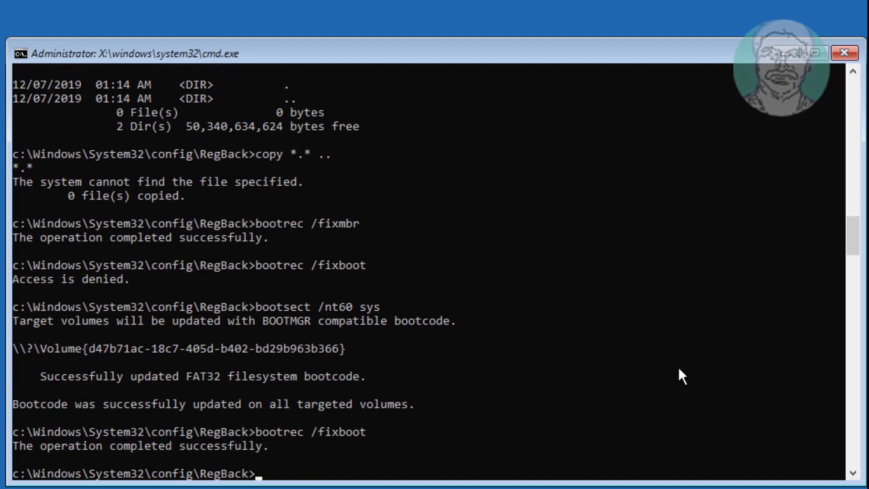
Export the boot configuration store with bcdedit /export c:\bcdbackup
text(b)
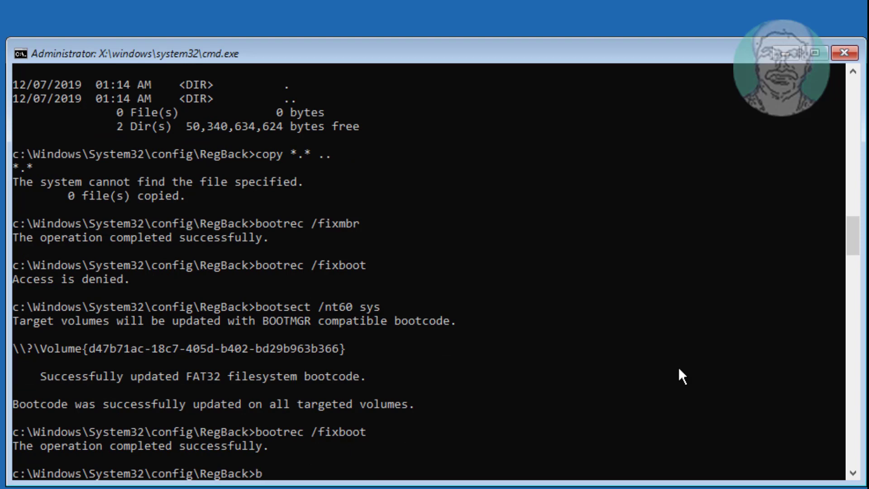
text(cdedit)
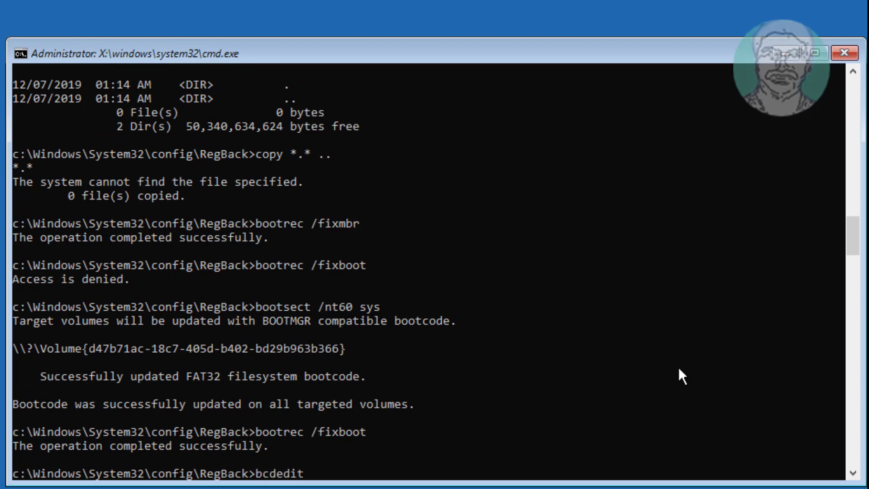
text(/ex)
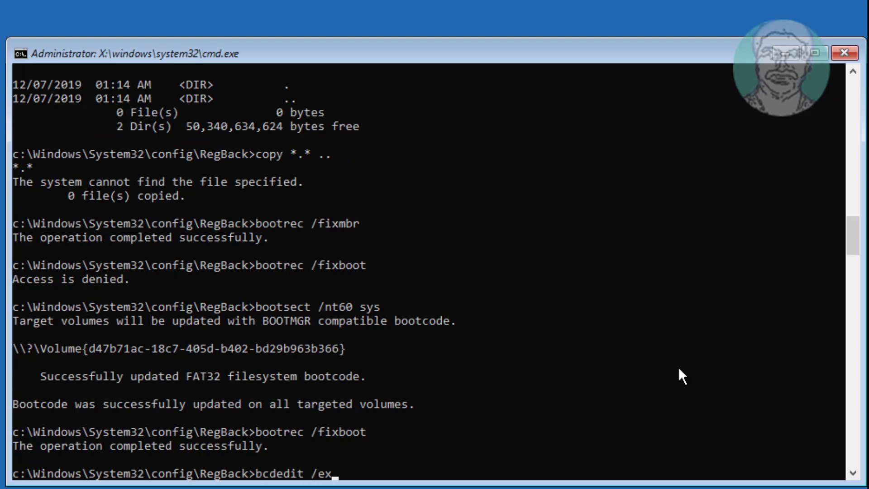
text(port)
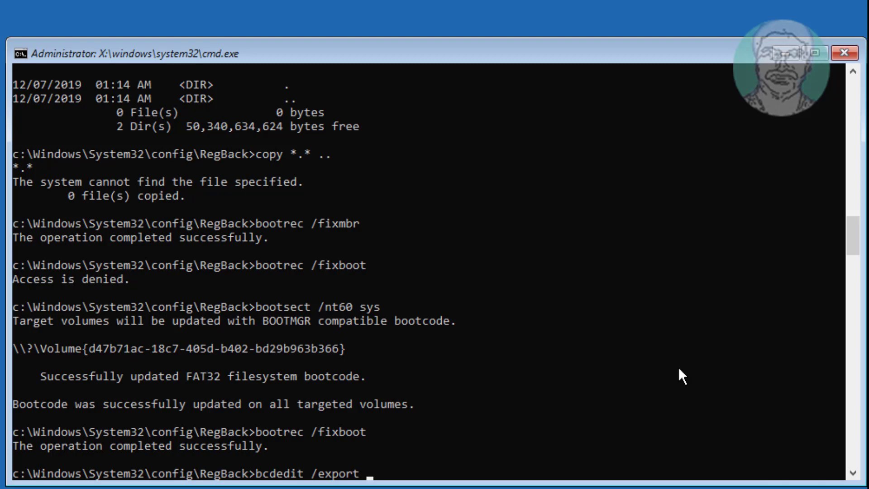
text(c:)
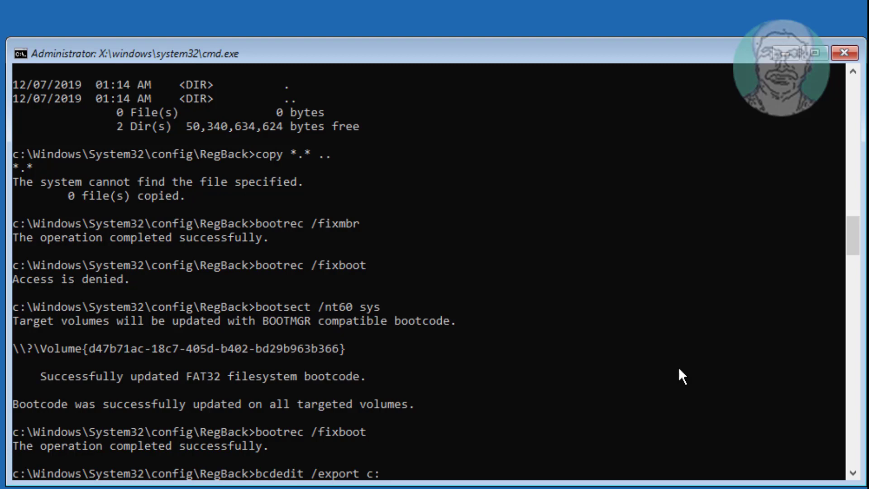
text(\ba)
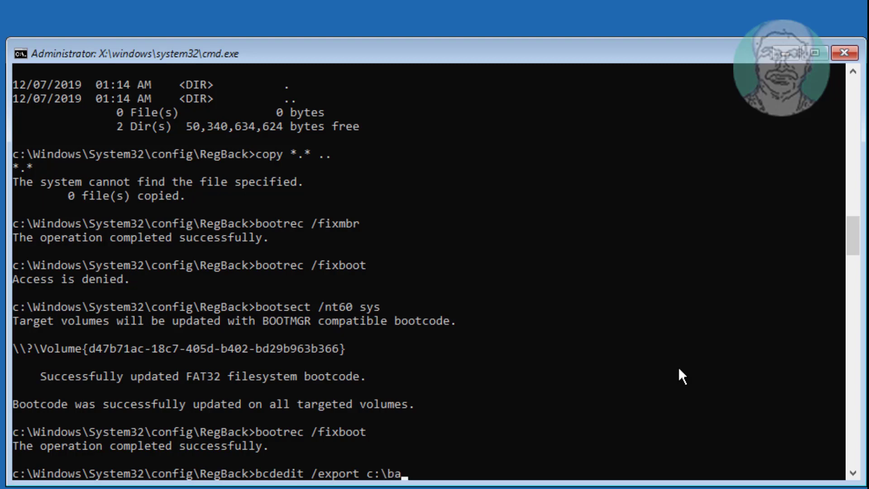
text(cdbackup)
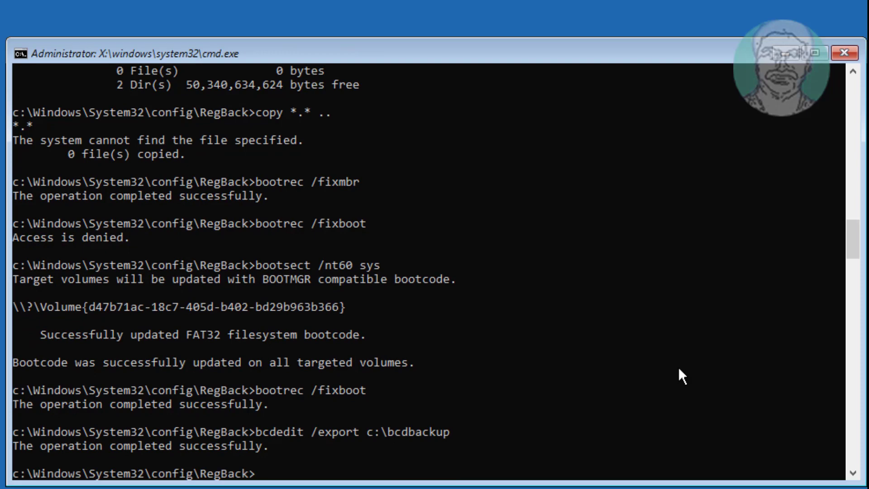
Attempt attrib c:\boot\bcd -h -r -s and ren c:\boot\bcd bcd.old, both failing as not found
text(attrib c:\boot\)
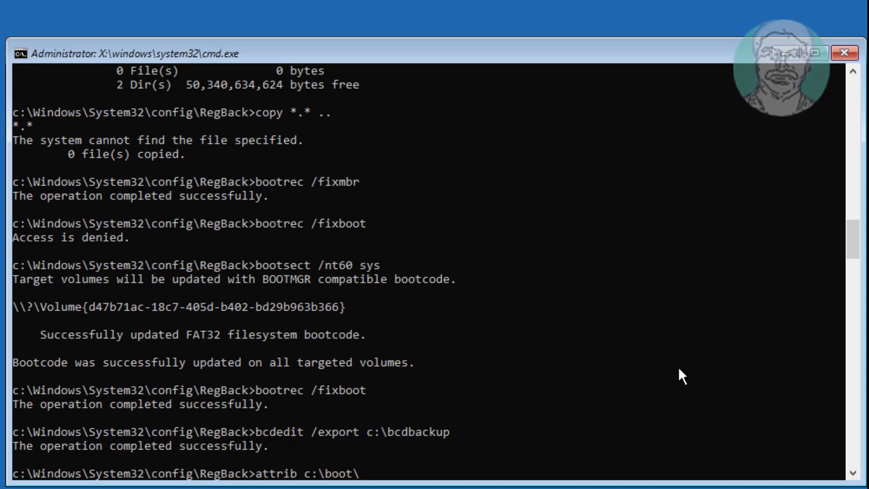
text(bcd)
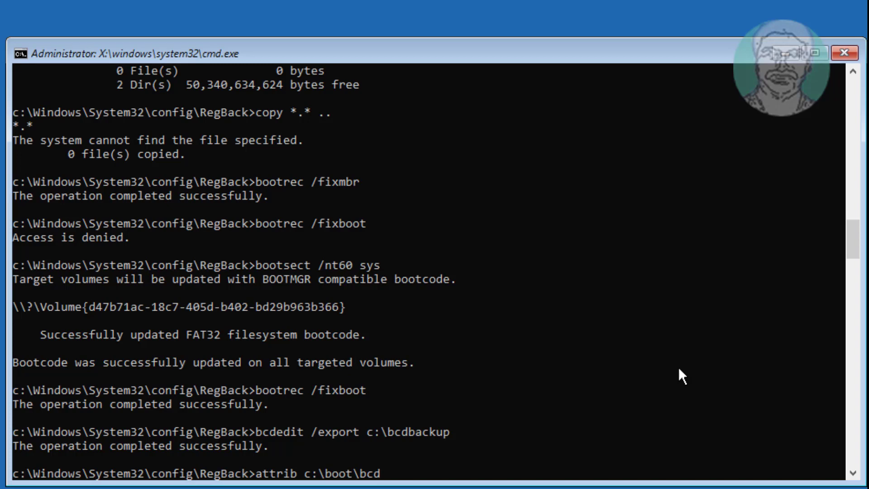
text(-h -)
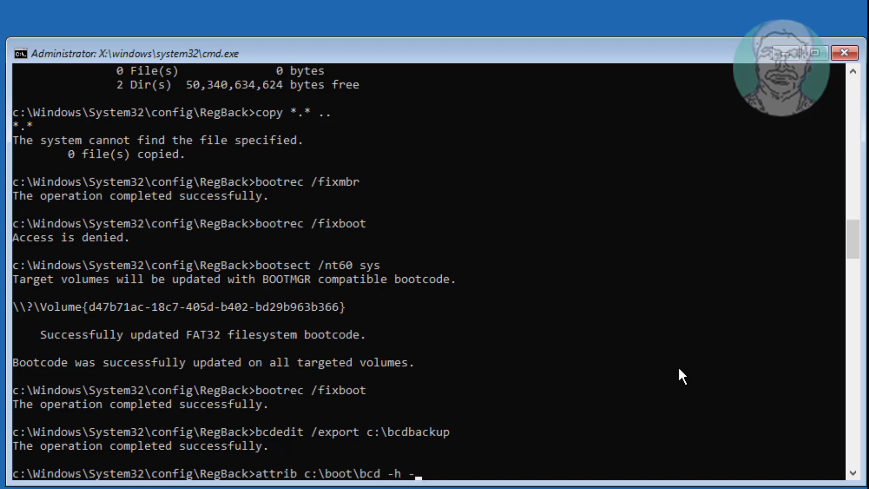
key(Enter)
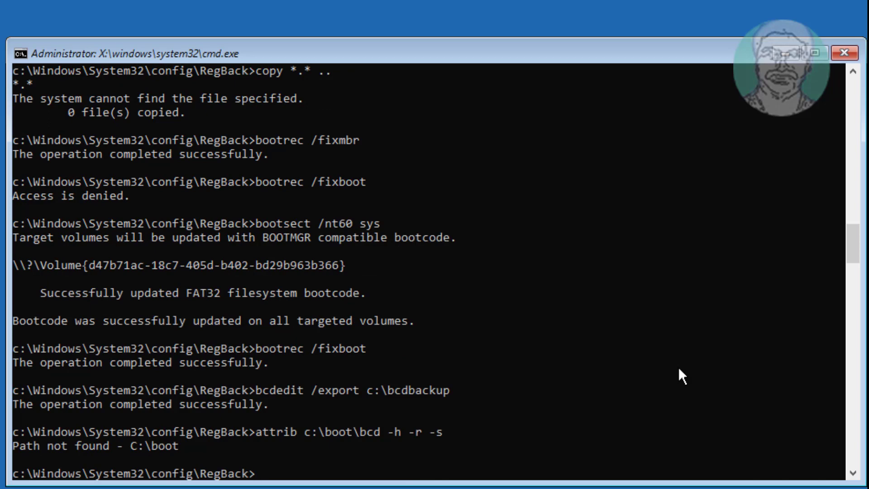
text(ren c:)
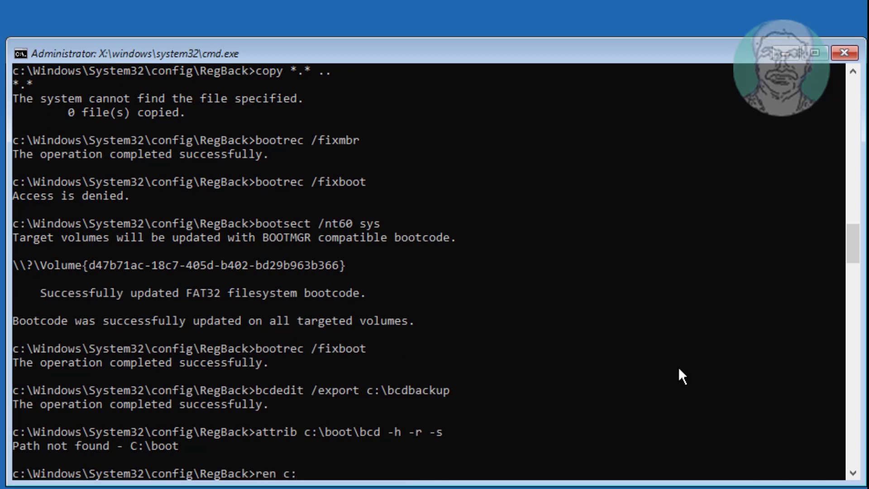
text(\)
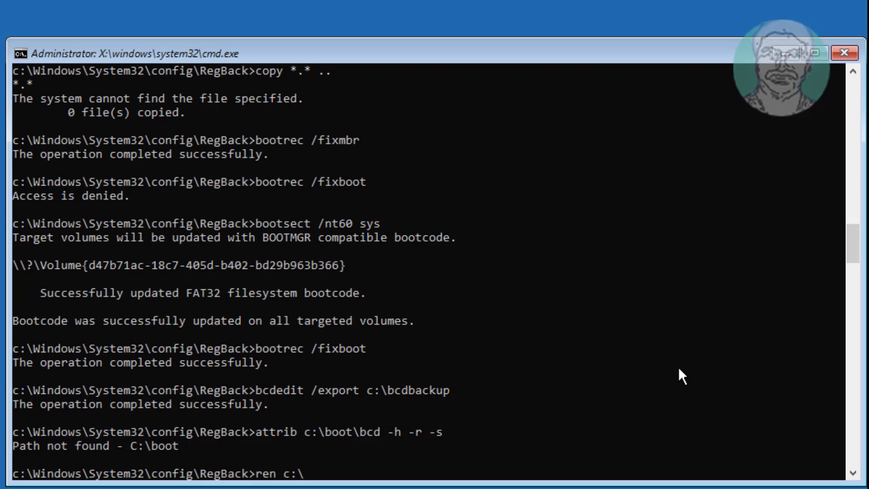
text(boot\)
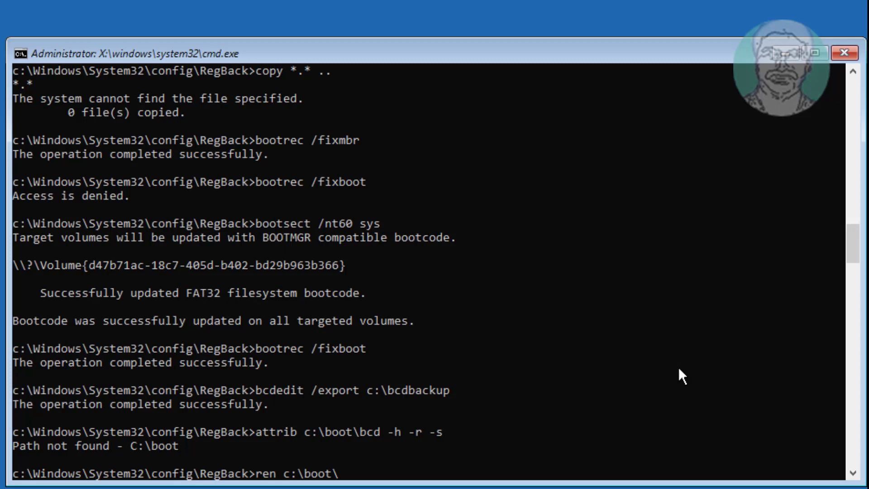
text(bcd)
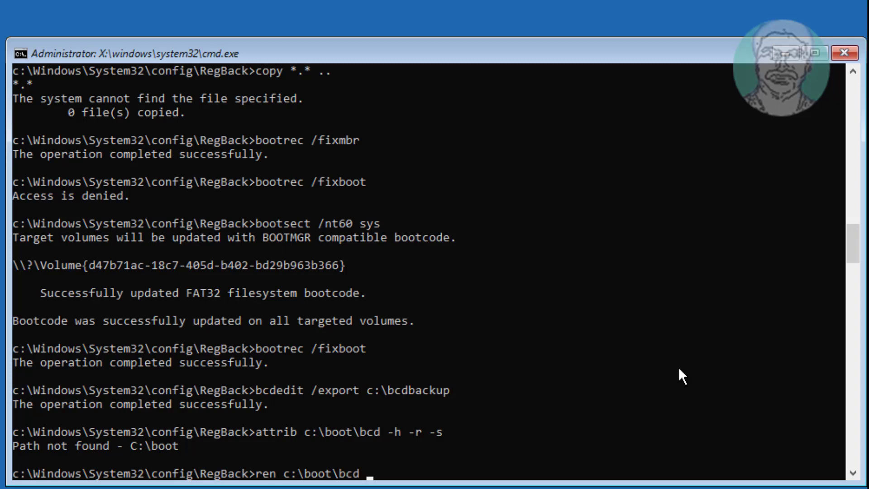
text(bcd.old)
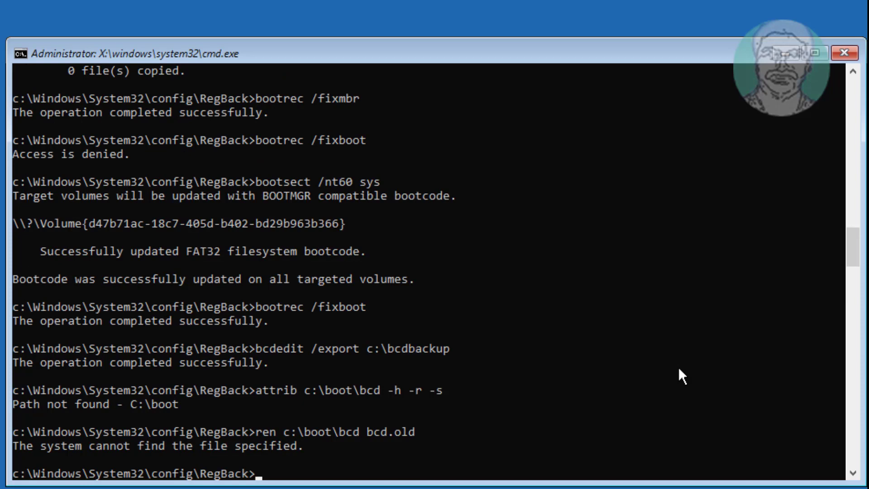
Run bootrec /rebuildbcd, completing with 0 Windows installations found
text(bootrec)
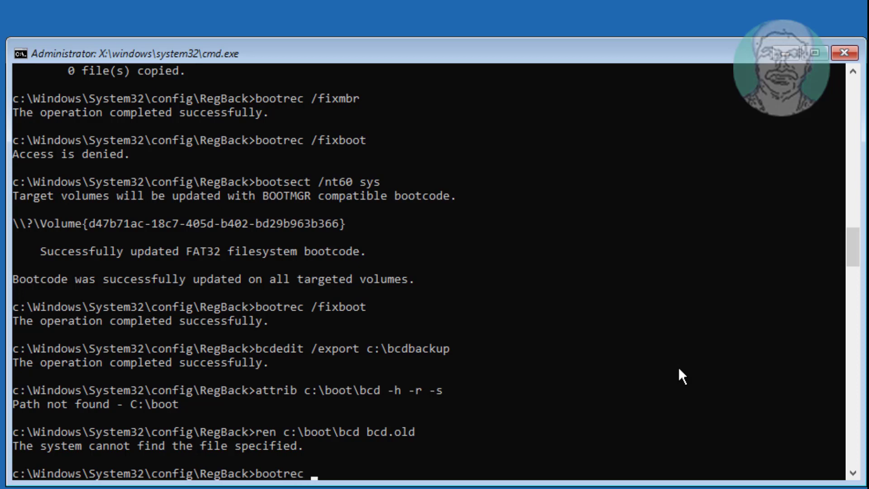
text(/rebuild)
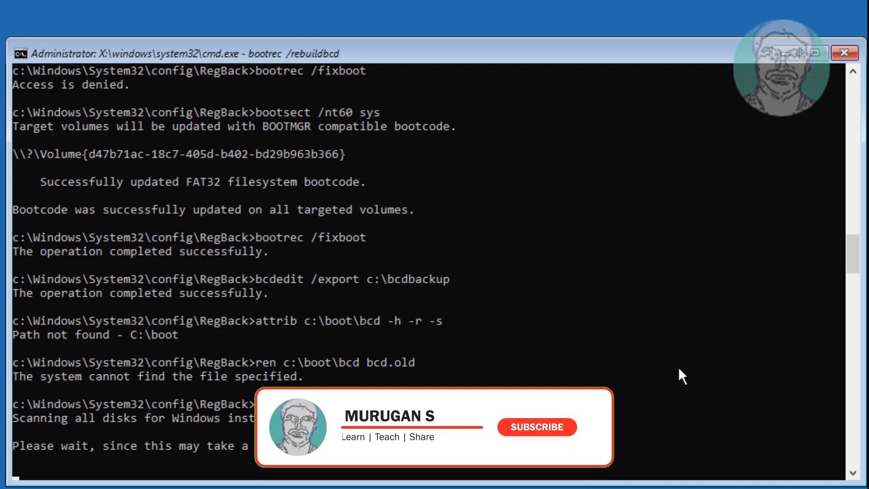
mouse_move(542, 439)
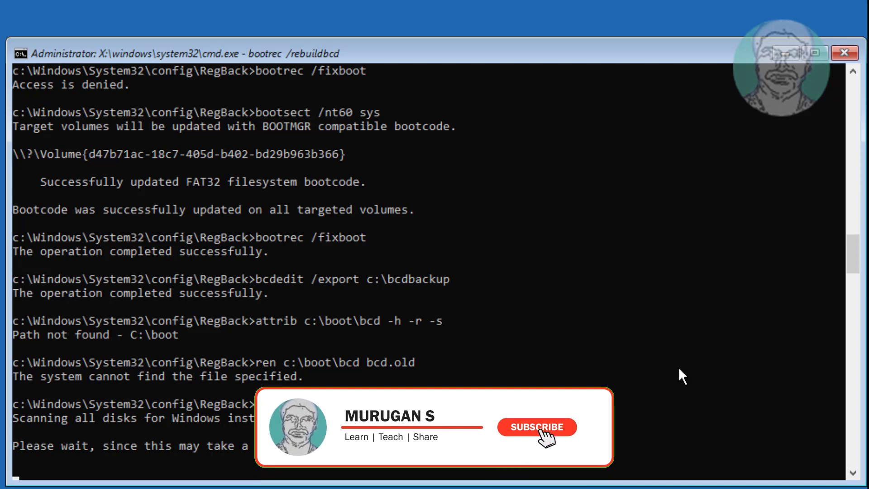
click(537, 427)
text(exit)
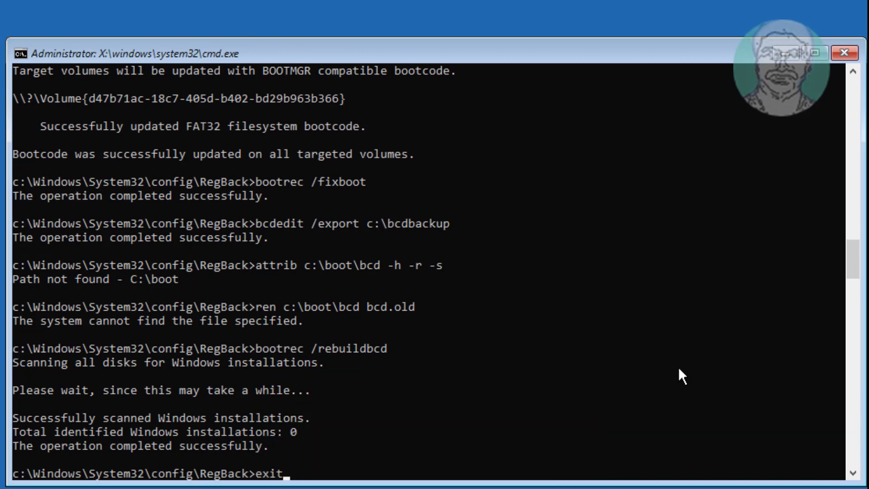
Exit the command prompt and continue from recovery to boot into Windows 10
key(Enter)
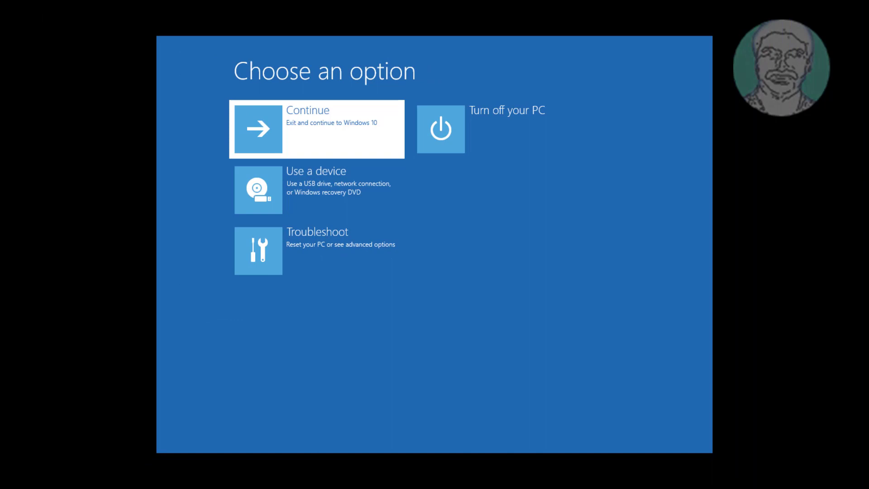
click(316, 129)
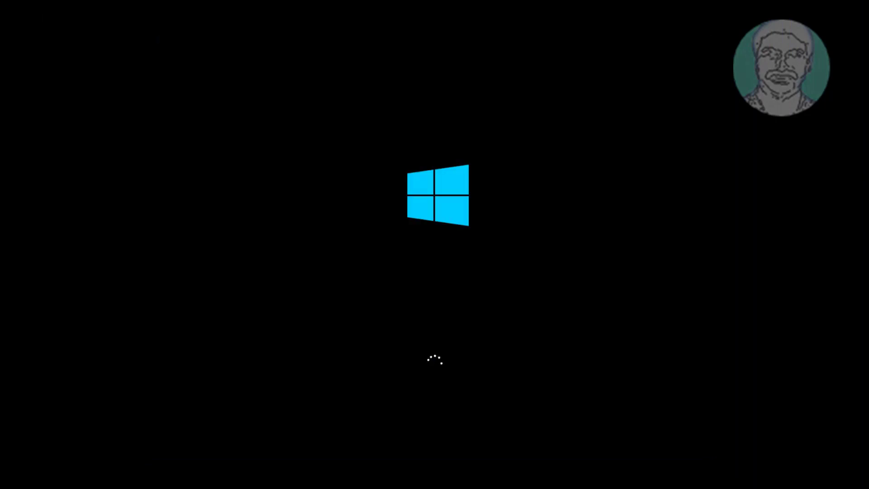